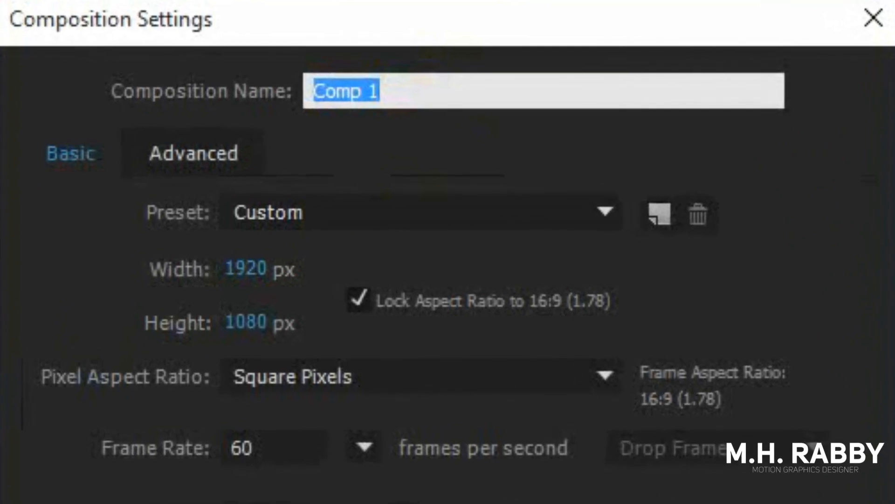
Name the new composition 'Zoom Transition' at 1920×1080, 60 fps, and confirm it
type("Zoom Tr")
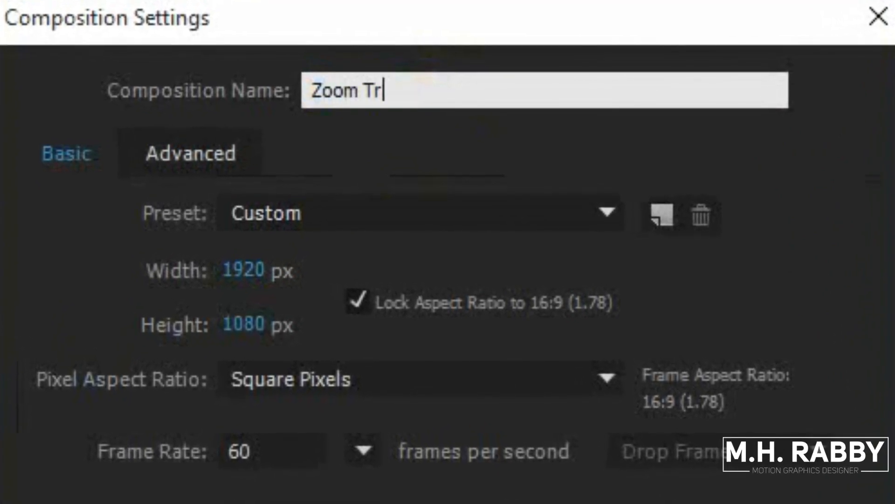
type("ansition")
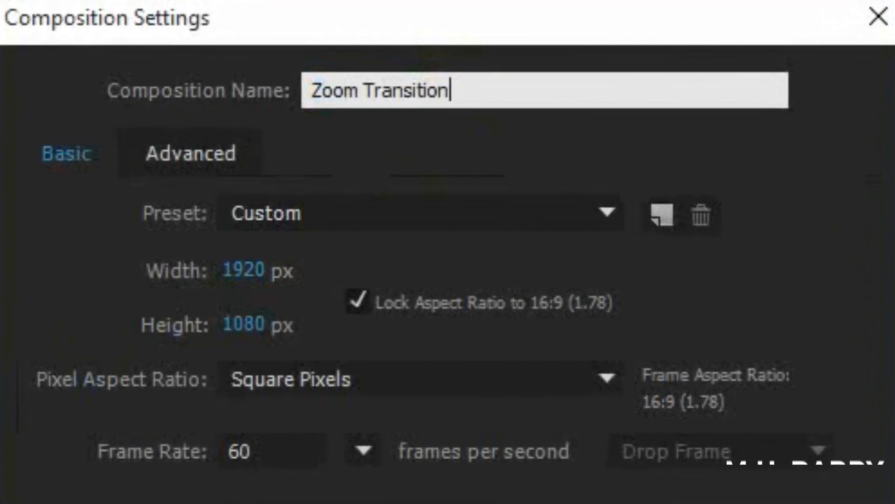
left_click(271, 270)
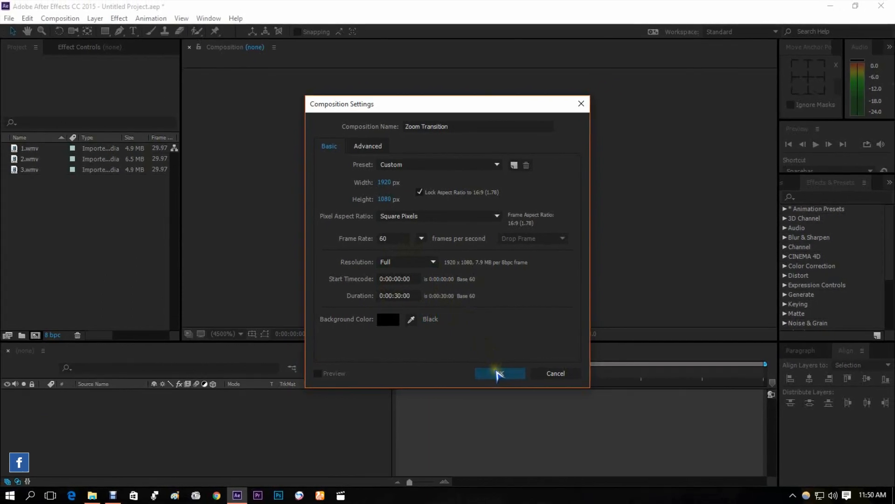
left_click(498, 373)
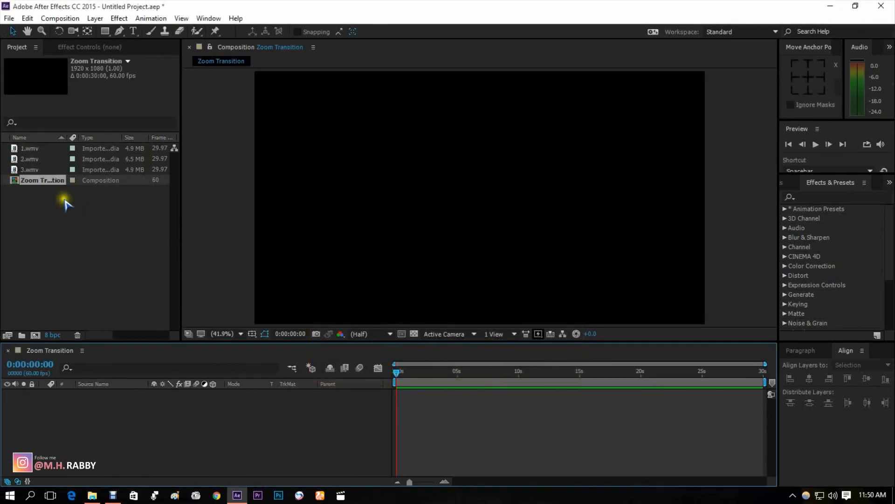
Bring clips 1.wmv, 2.wmv and 3.wmv from the Project panel into the timeline
left_click(29, 148)
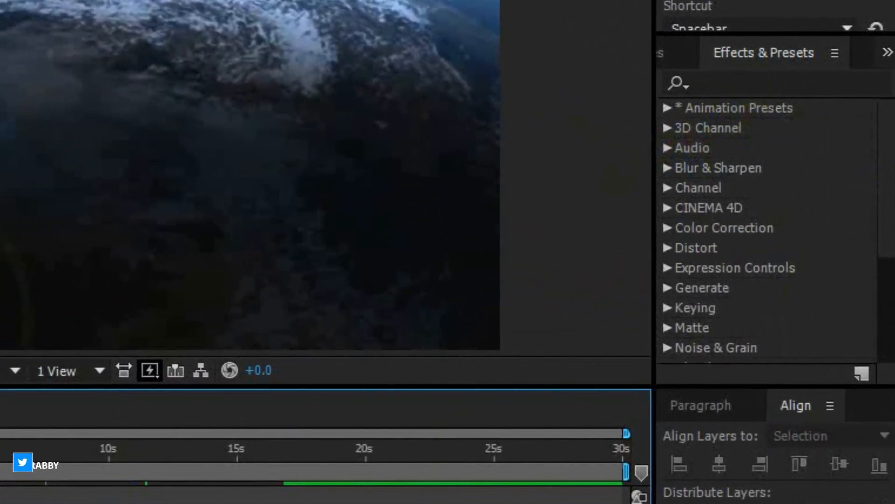
Find Motion Tile in Effects & Presets and apply it to the clips
left_click(774, 83)
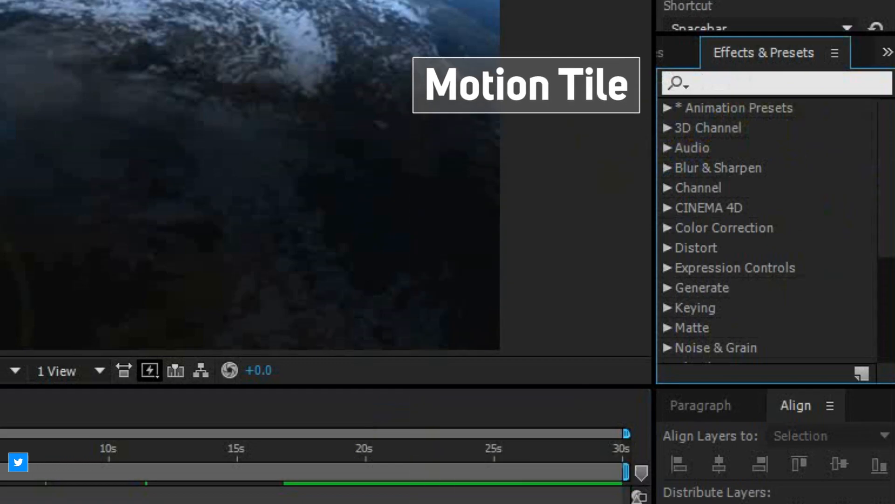
type("Motion")
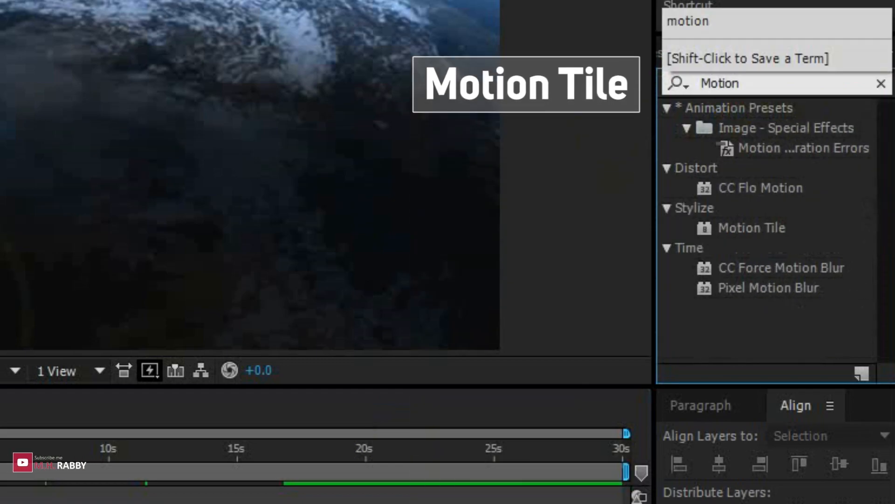
left_click(752, 228)
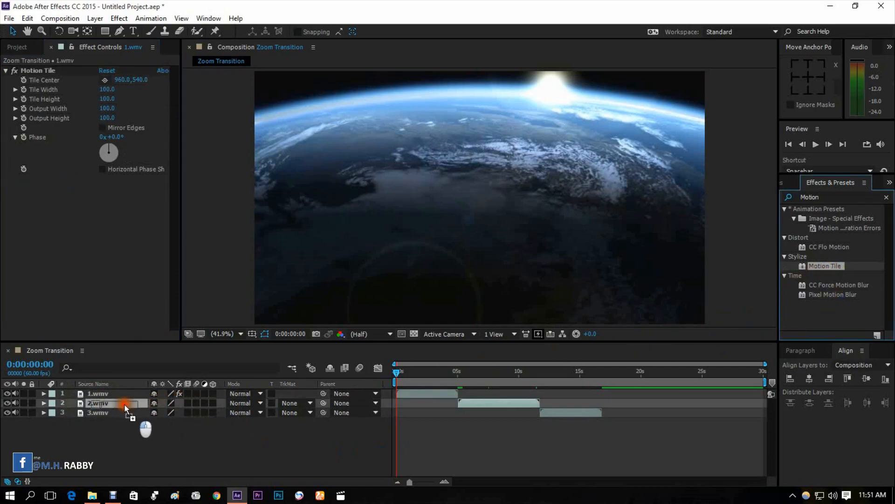
left_click(98, 394)
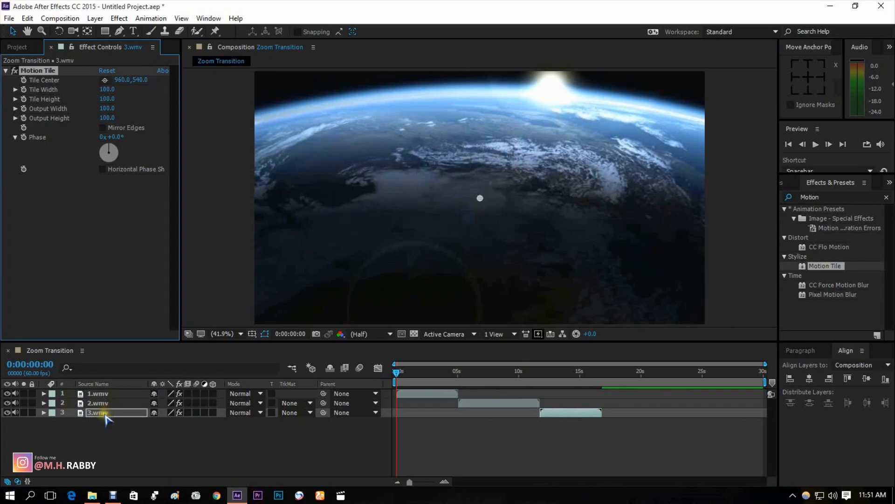
left_click(97, 402)
type("10")
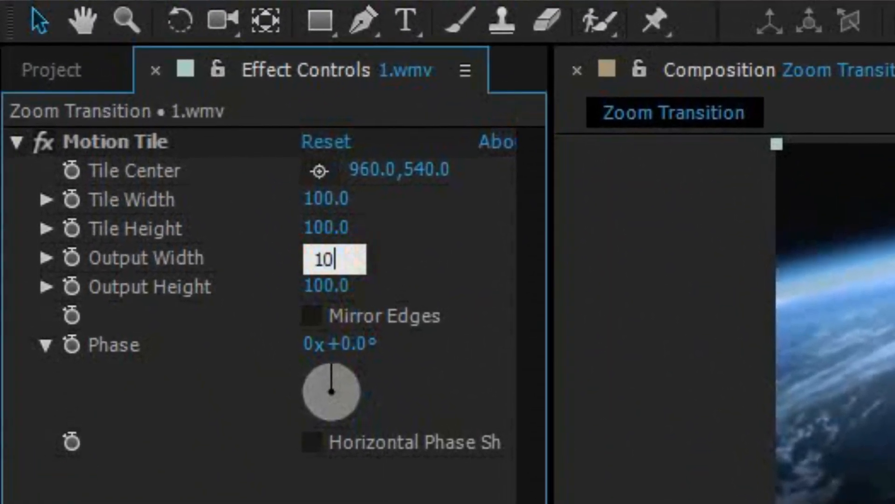
Set Motion Tile output width and height to 1000 and enable Mirror Edges
key("Tab")
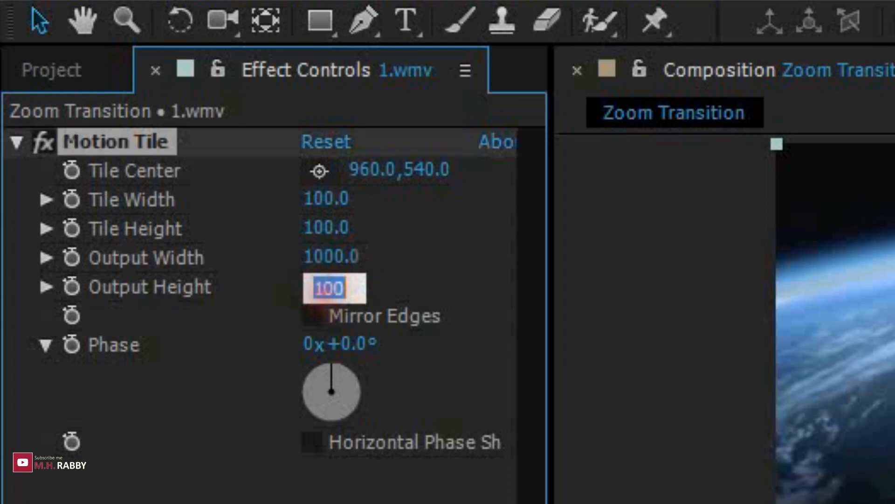
type("1000.0")
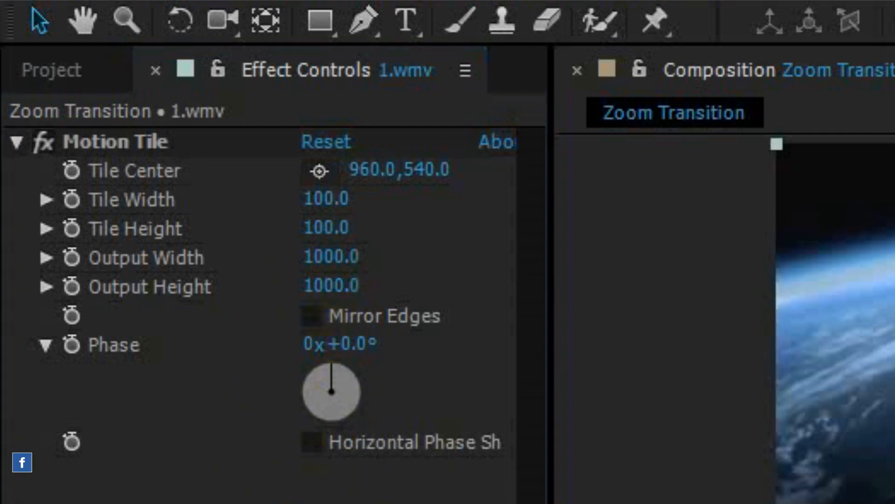
left_click(311, 315)
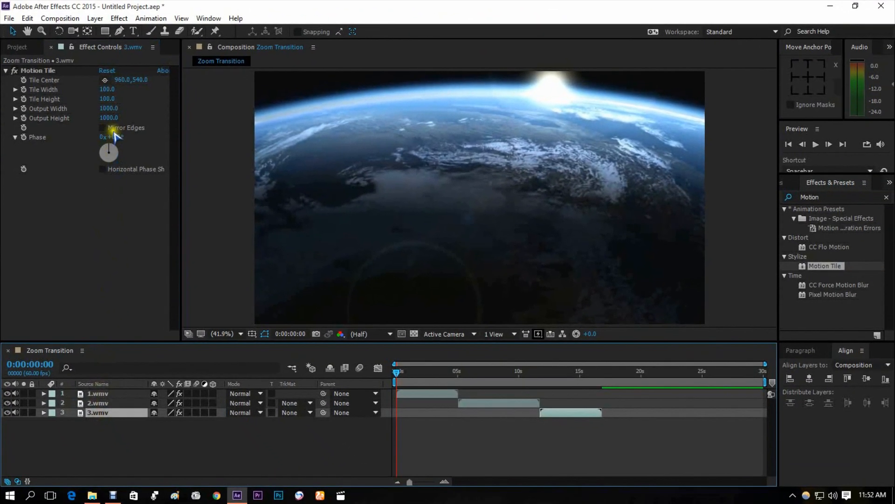
left_click(102, 127)
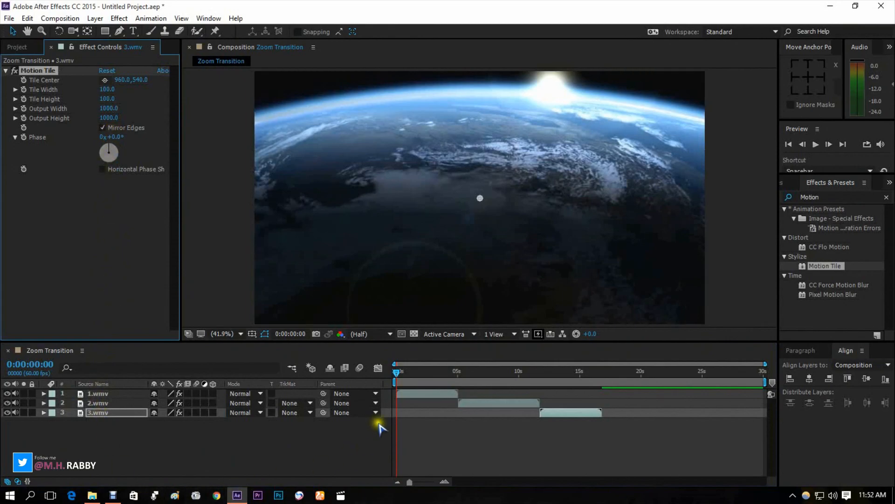
left_click(471, 371)
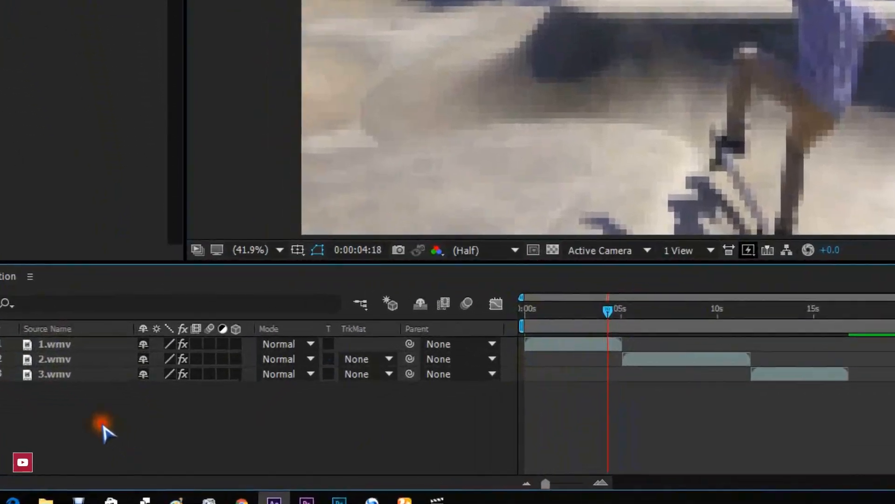
Add an adjustment layer above the clips and rename it 'Transform'
right_click(102, 428)
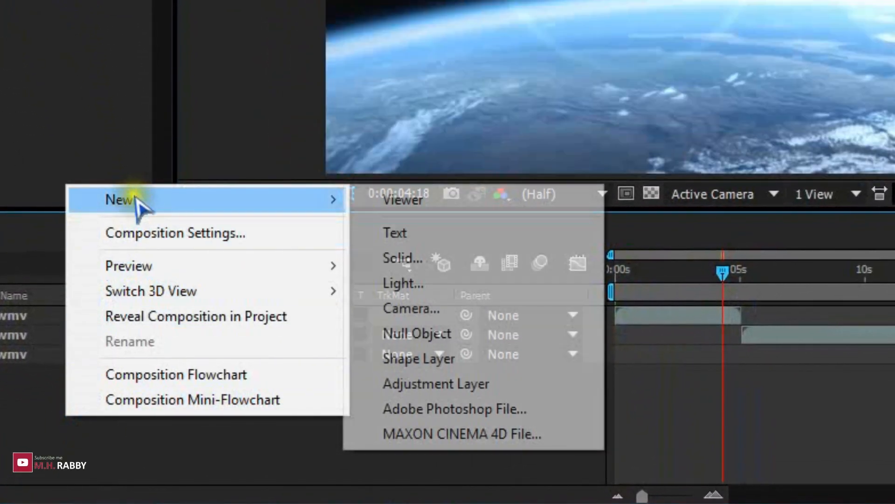
mouse_move(420, 359)
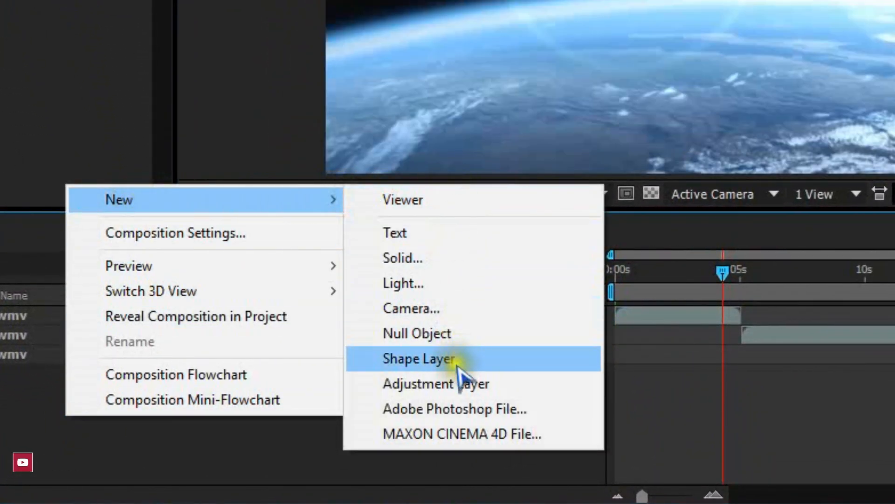
mouse_move(446, 383)
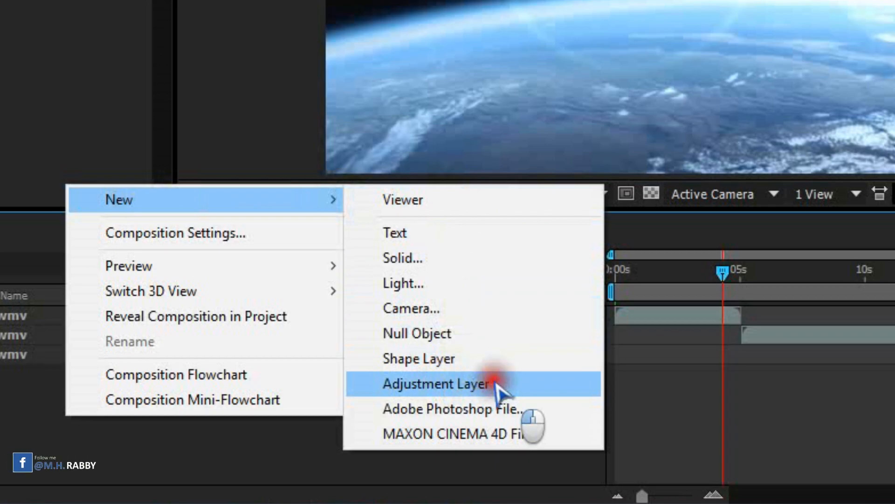
left_click(435, 383)
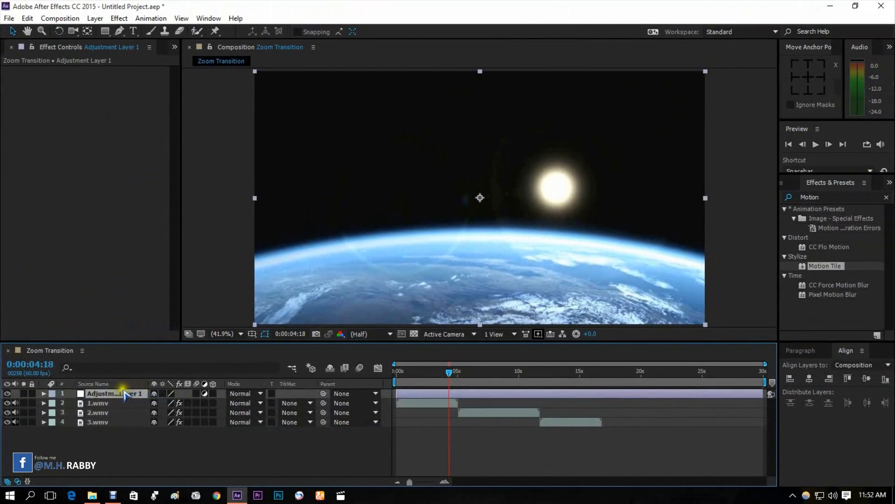
double_click(116, 393)
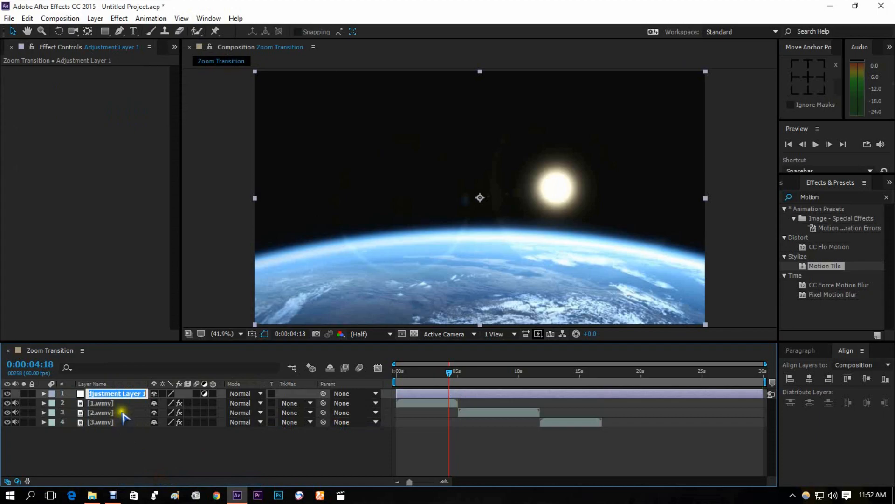
type("Tr")
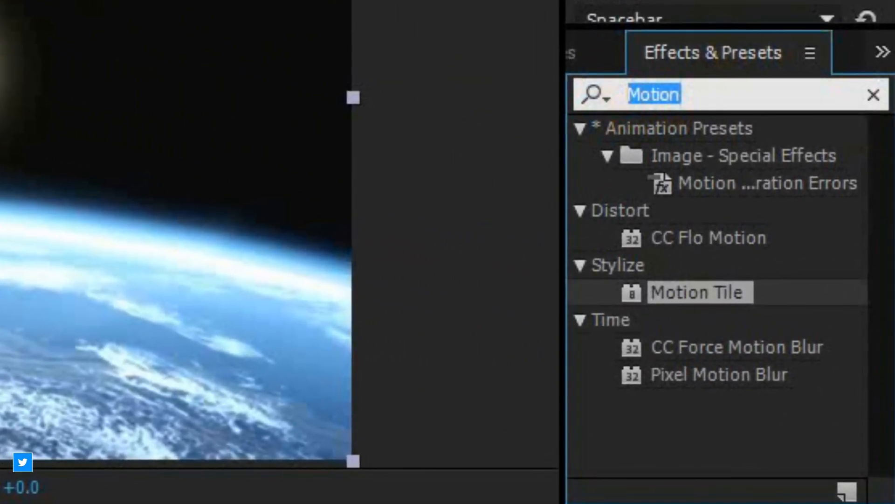
type("transform")
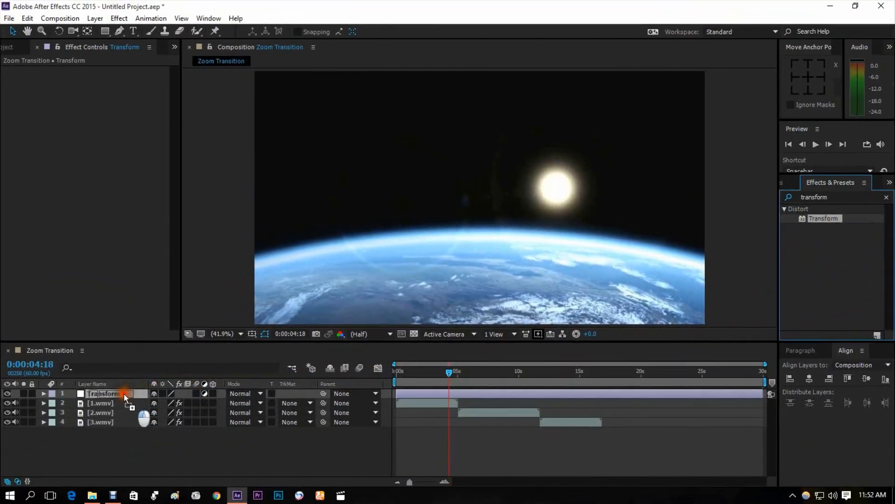
Apply Transform to the adjustment layer, keyframing Scale 100 near 5 s and 300 past the cut
left_click(103, 393)
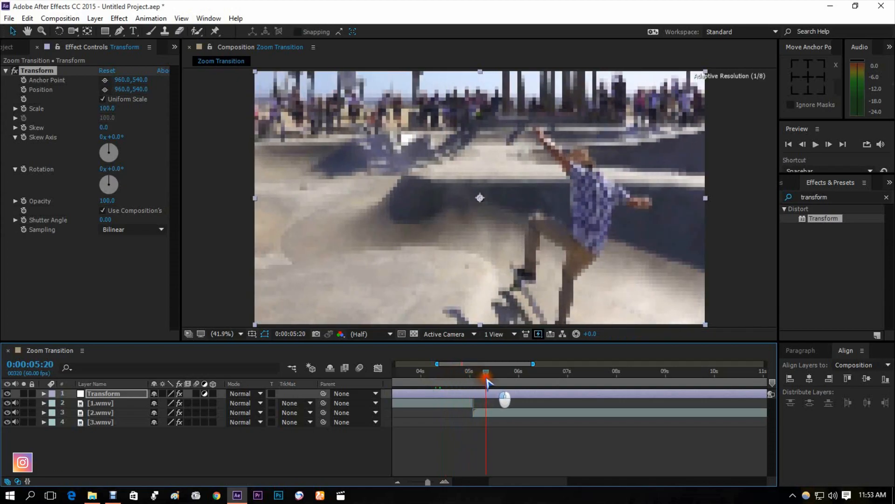
left_click_drag(487, 378, 459, 378)
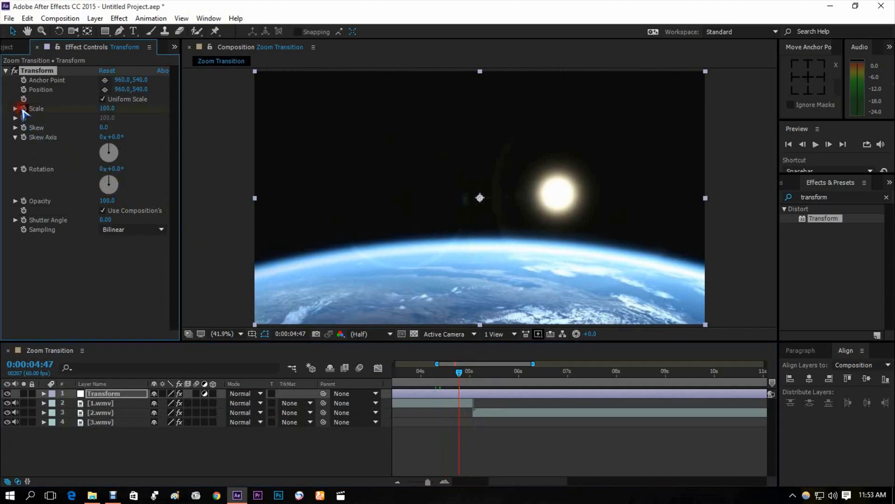
left_click_drag(457, 371, 466, 374)
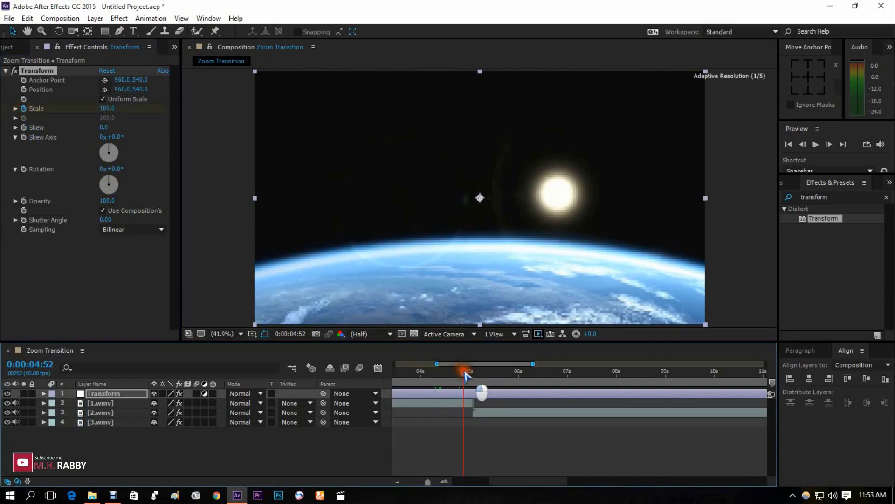
left_click_drag(464, 372, 484, 372)
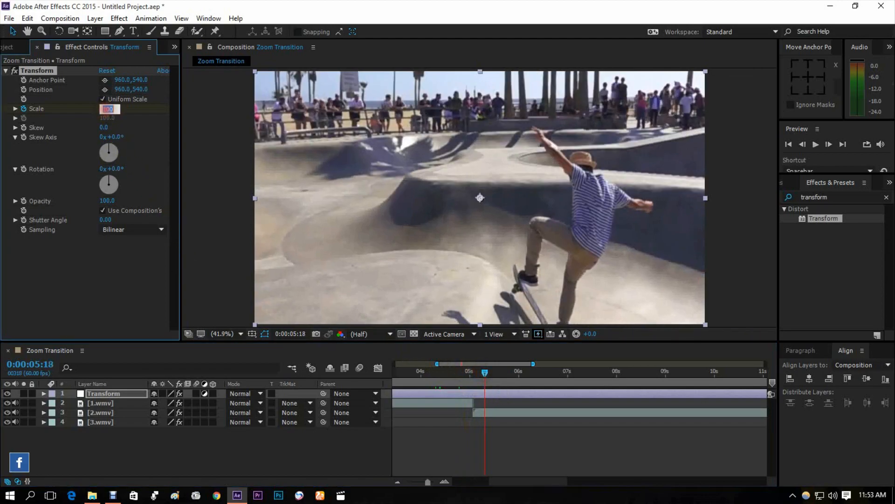
type("300.0")
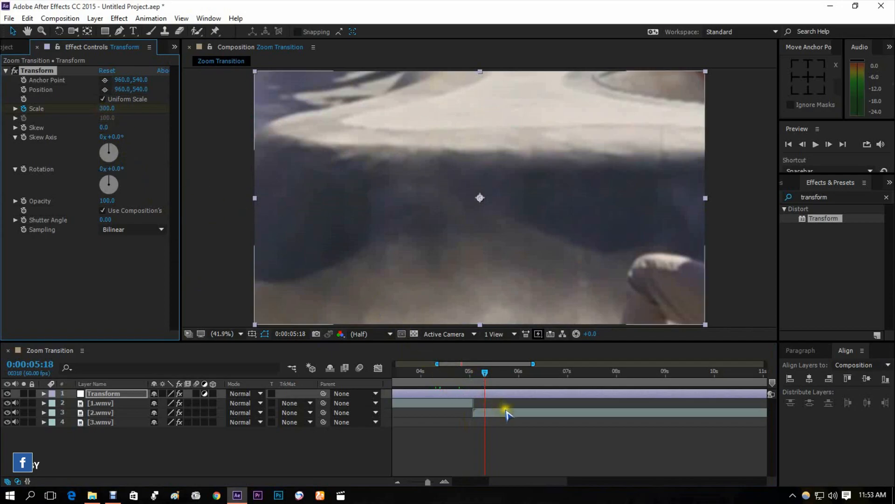
left_click(100, 413)
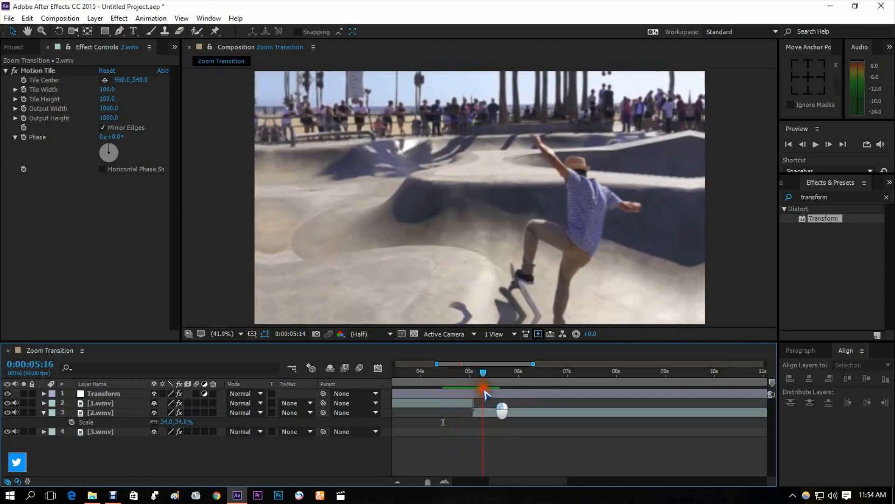
Reveal the scale keyframes and drag the speed-graph influence handles to ease the zoom
left_click_drag(484, 372, 475, 372)
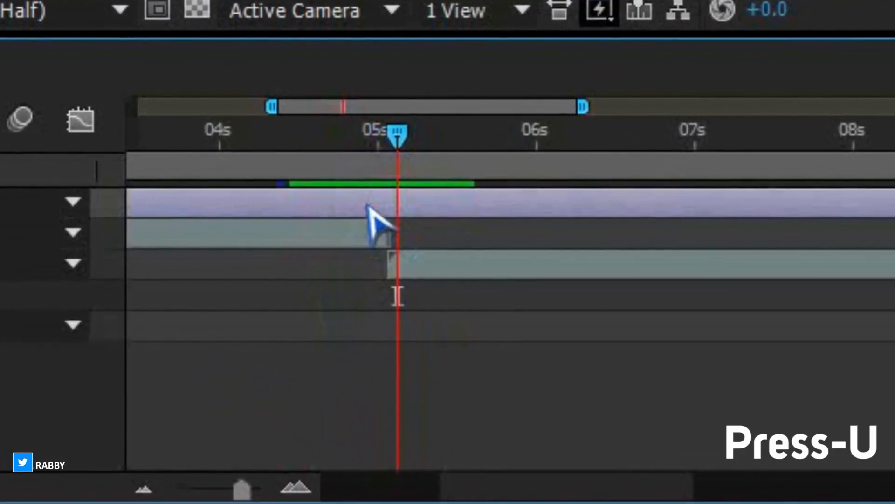
key("u")
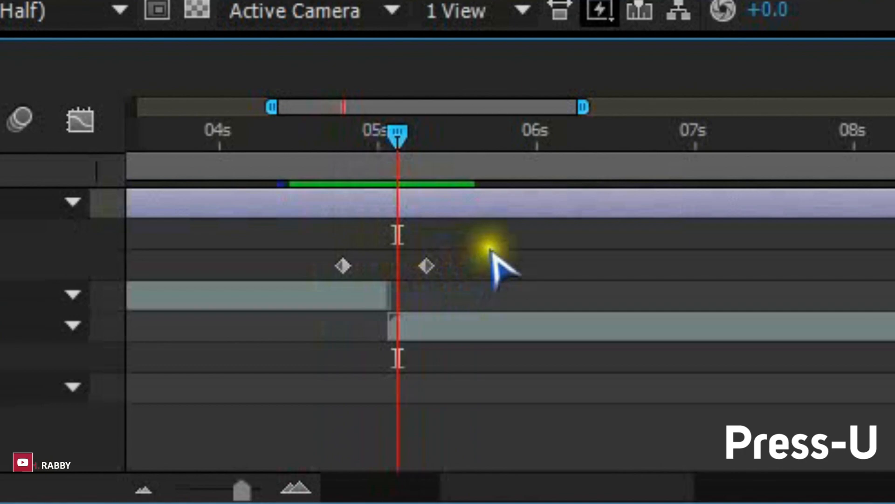
key("f9")
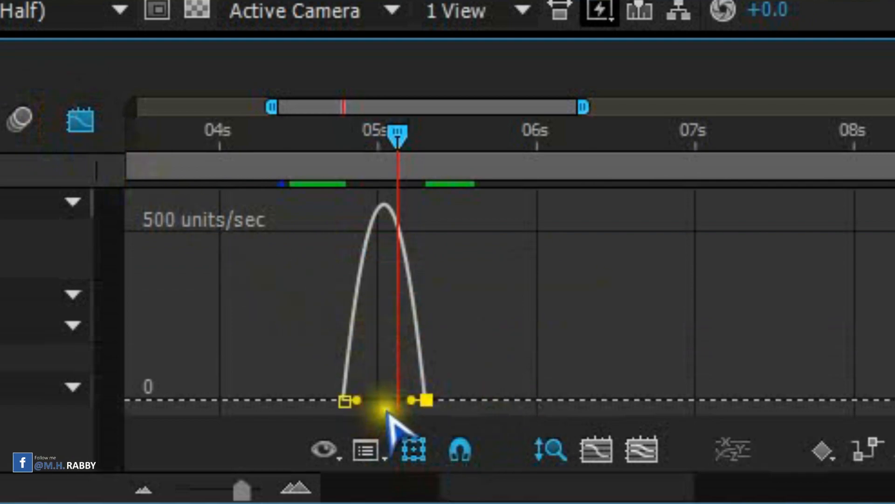
left_click_drag(409, 400, 400, 399)
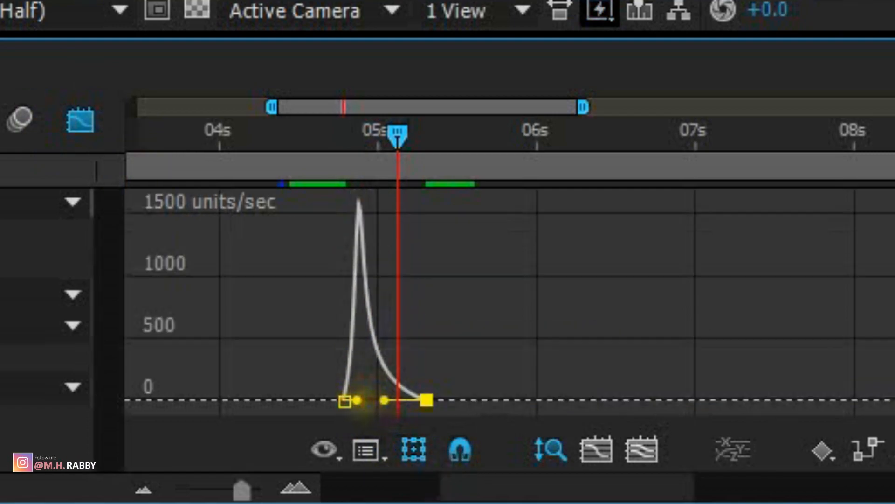
left_click_drag(368, 400, 366, 411)
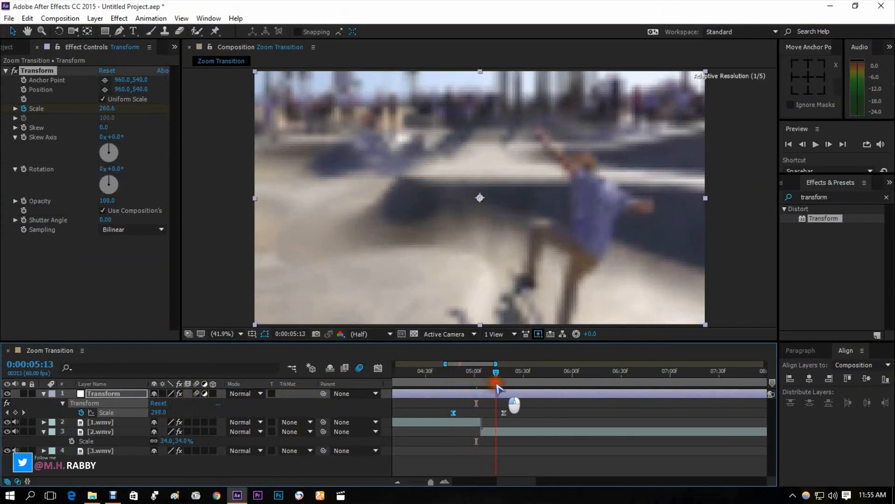
Preview the zoom-in and park the playhead just before 3.wmv, around 11.5 s
left_click_drag(496, 384, 476, 384)
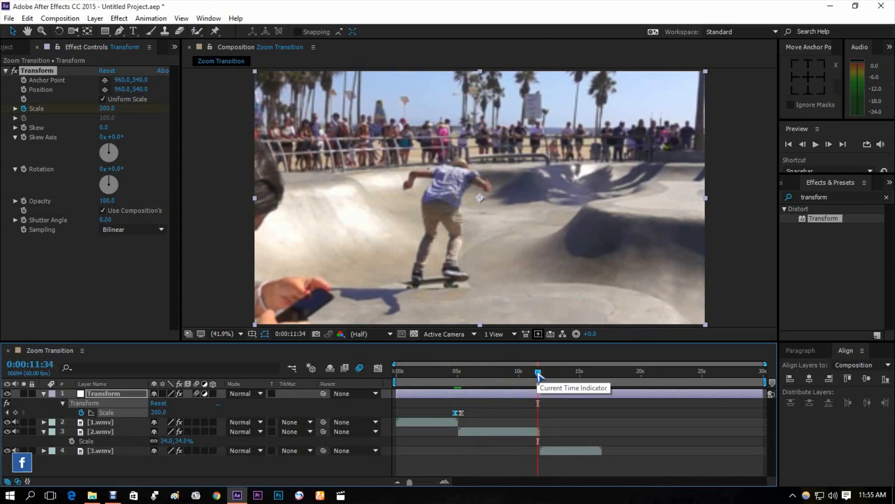
left_click_drag(536, 375, 545, 375)
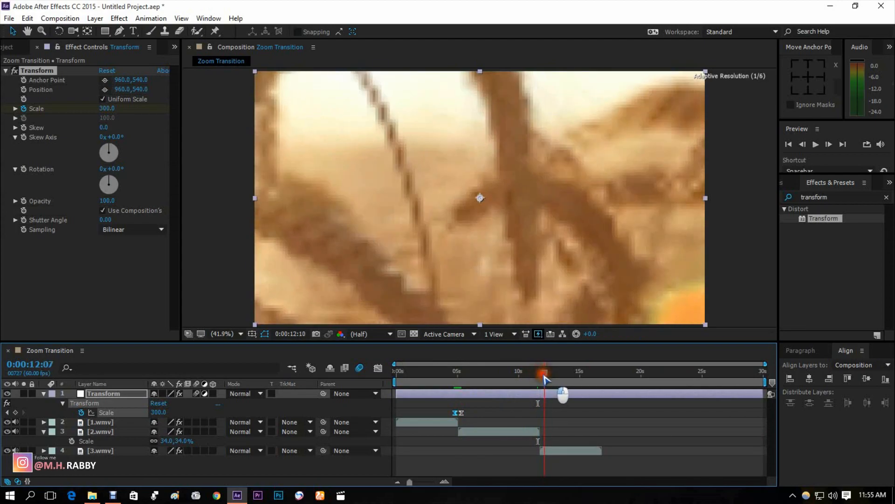
left_click_drag(545, 372, 519, 372)
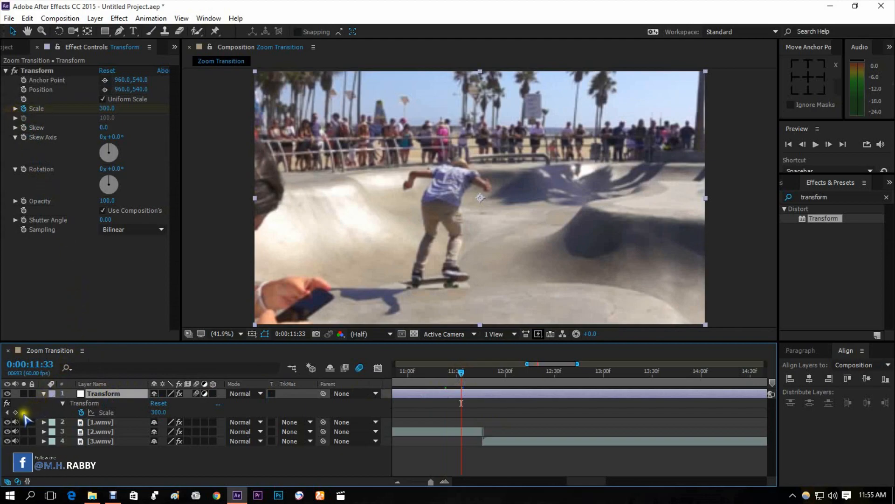
mouse_move(23, 417)
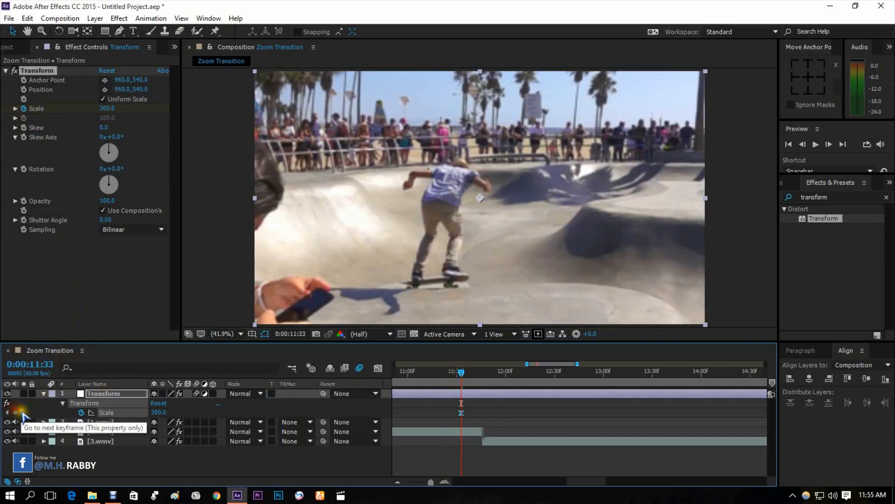
mouse_move(466, 371)
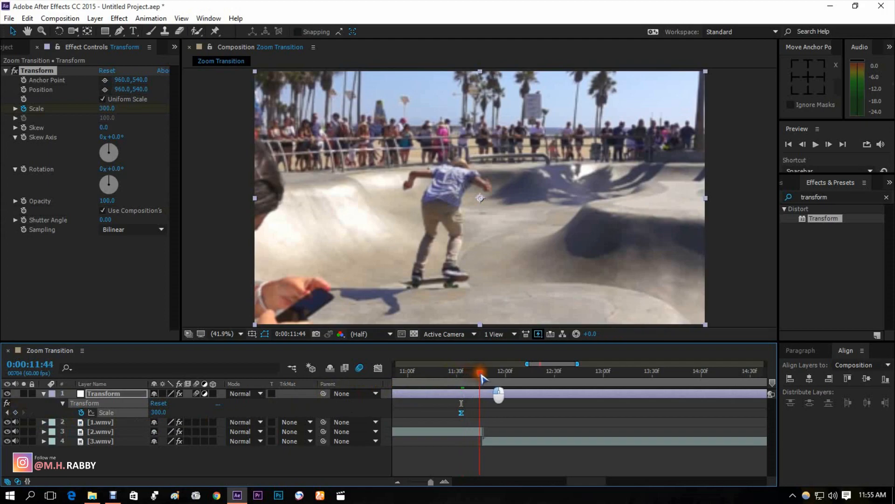
Move past the cut into 3.wmv and set the ending Scale keyframe value
left_click(496, 377)
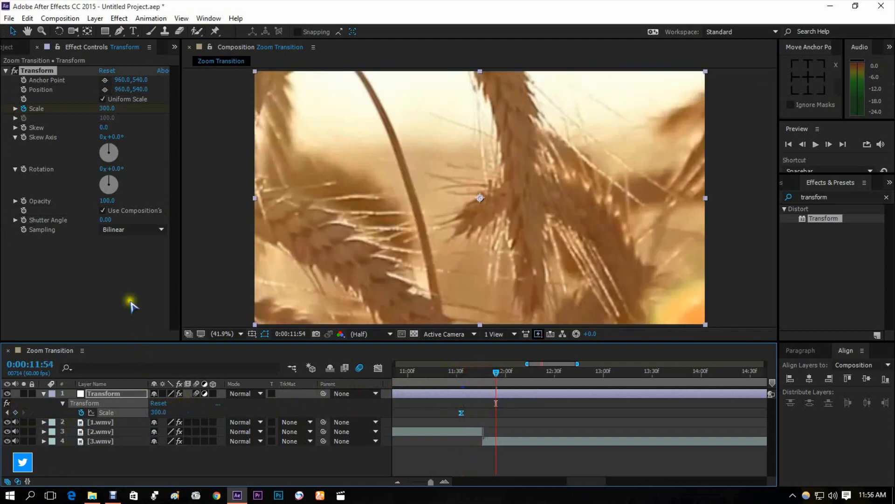
double_click(159, 412)
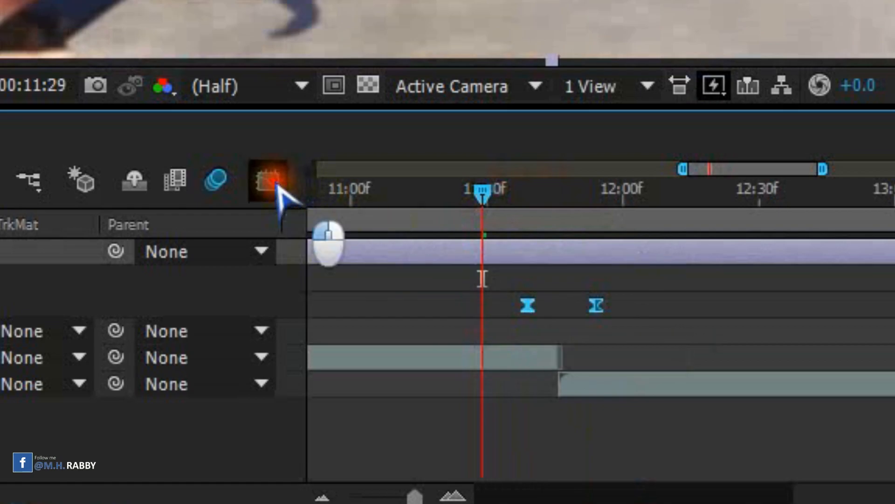
left_click(267, 180)
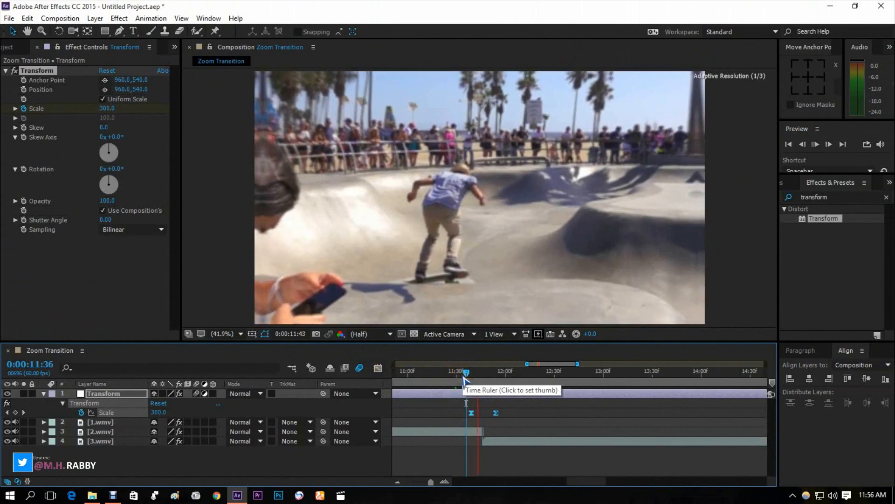
left_click_drag(466, 371, 487, 372)
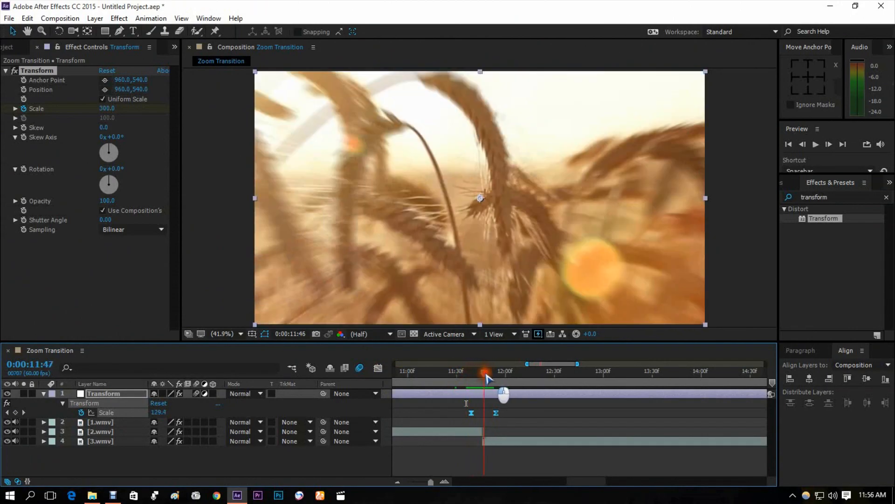
left_click_drag(487, 374, 481, 374)
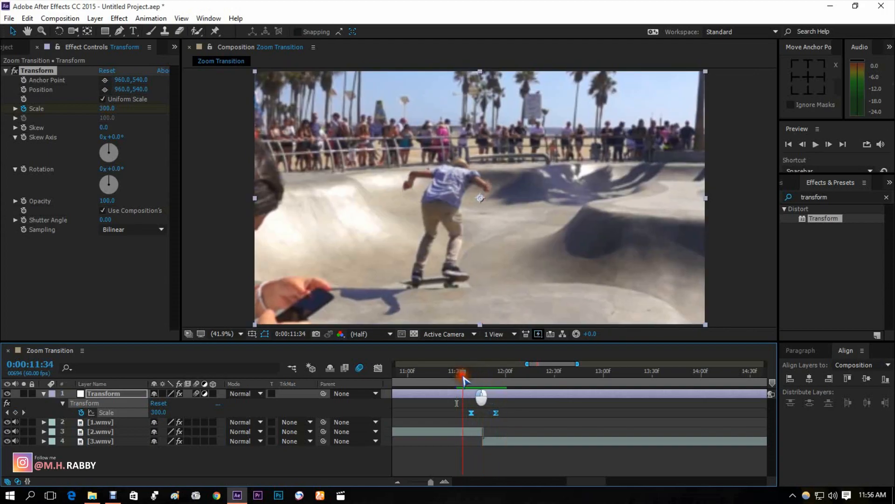
left_click_drag(463, 379, 462, 379)
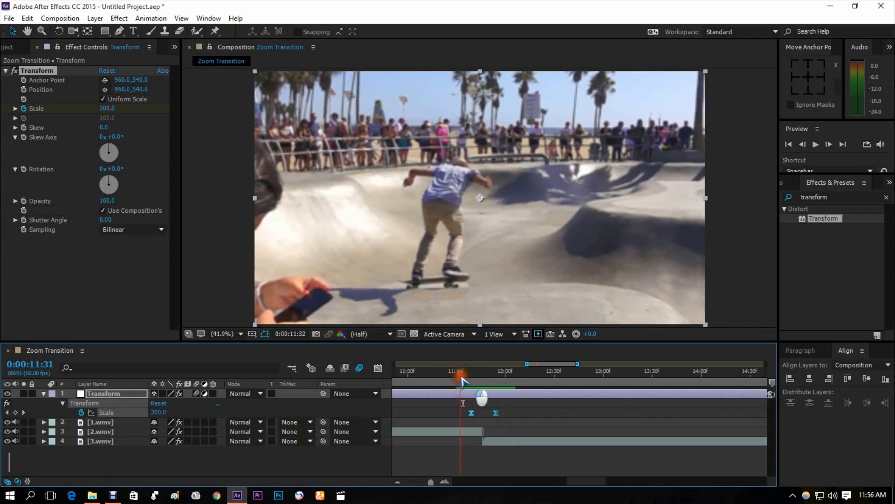
left_click(455, 371)
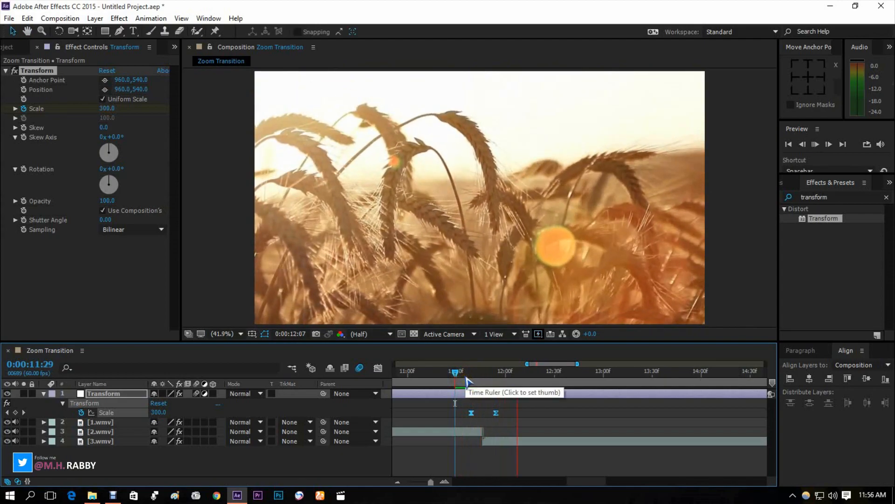
left_click_drag(457, 370, 488, 382)
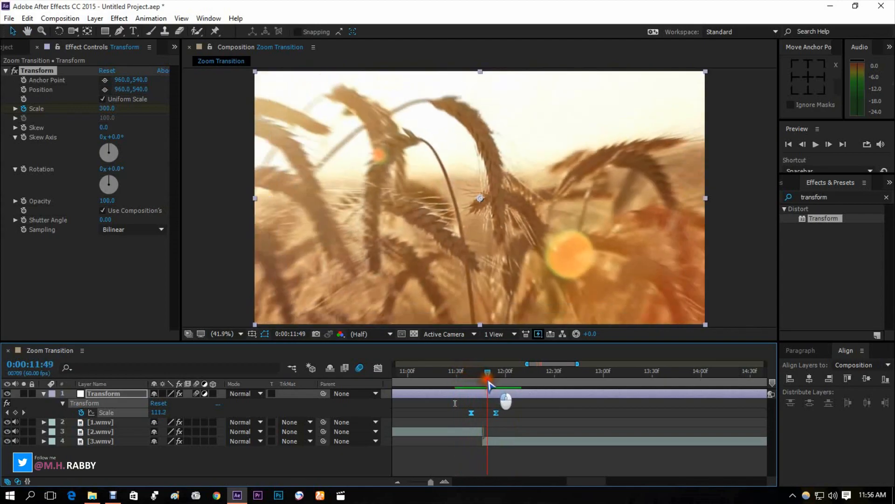